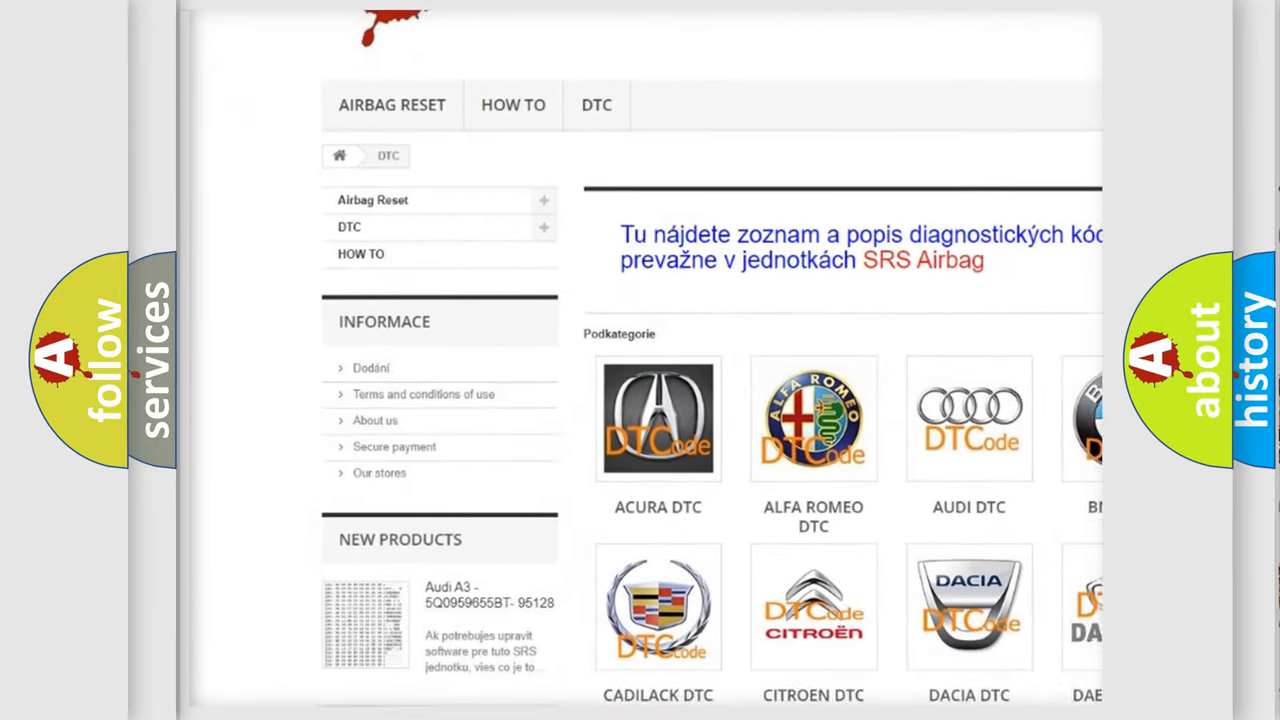
{"action": "scroll", "scroll_direction": "down", "scroll_amount": 3}
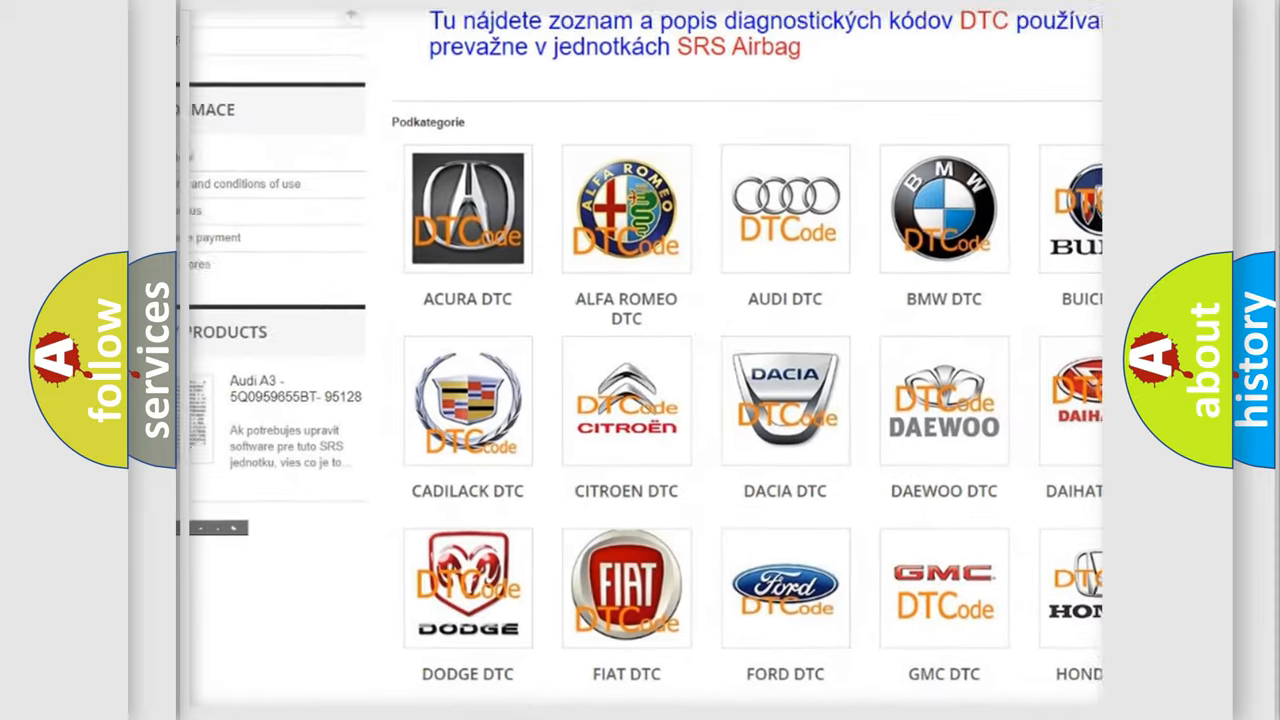
{"action": "scroll", "scroll_direction": "down", "scroll_amount": 3}
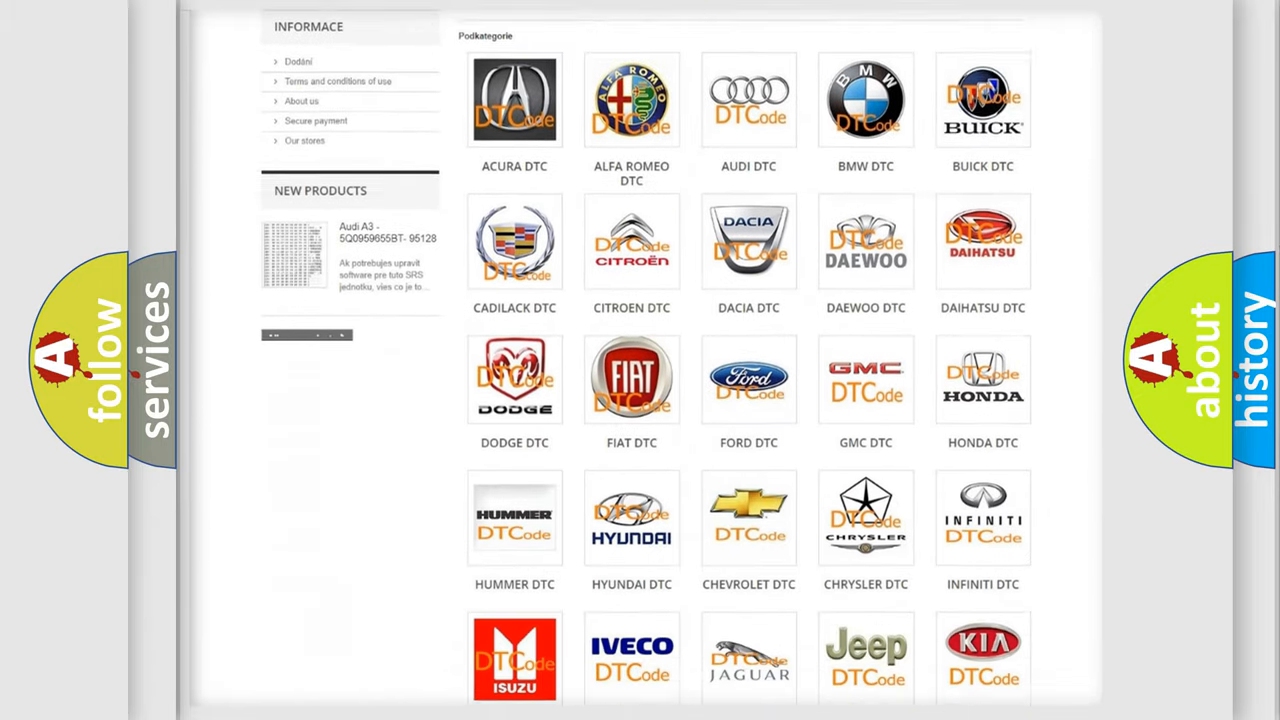
{"action": "scroll", "scroll_direction": "down", "scroll_amount": 3}
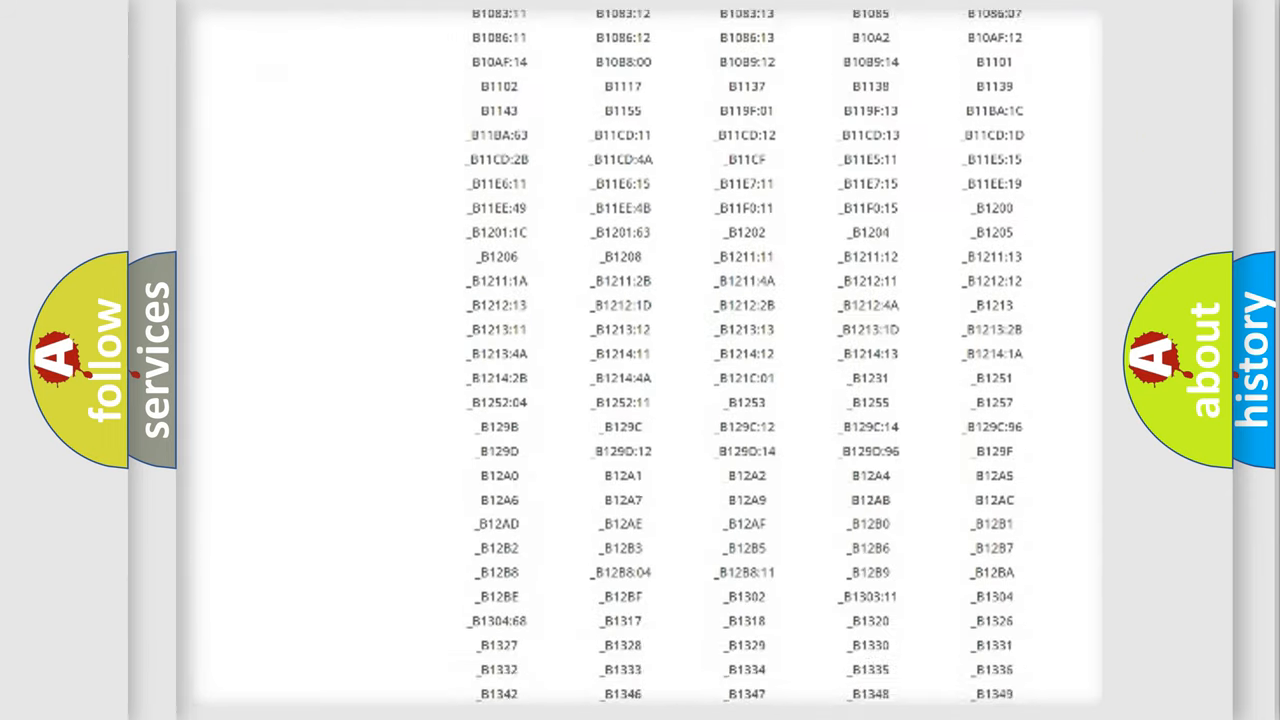
{"action": "scroll", "scroll_direction": "down", "scroll_amount": 3}
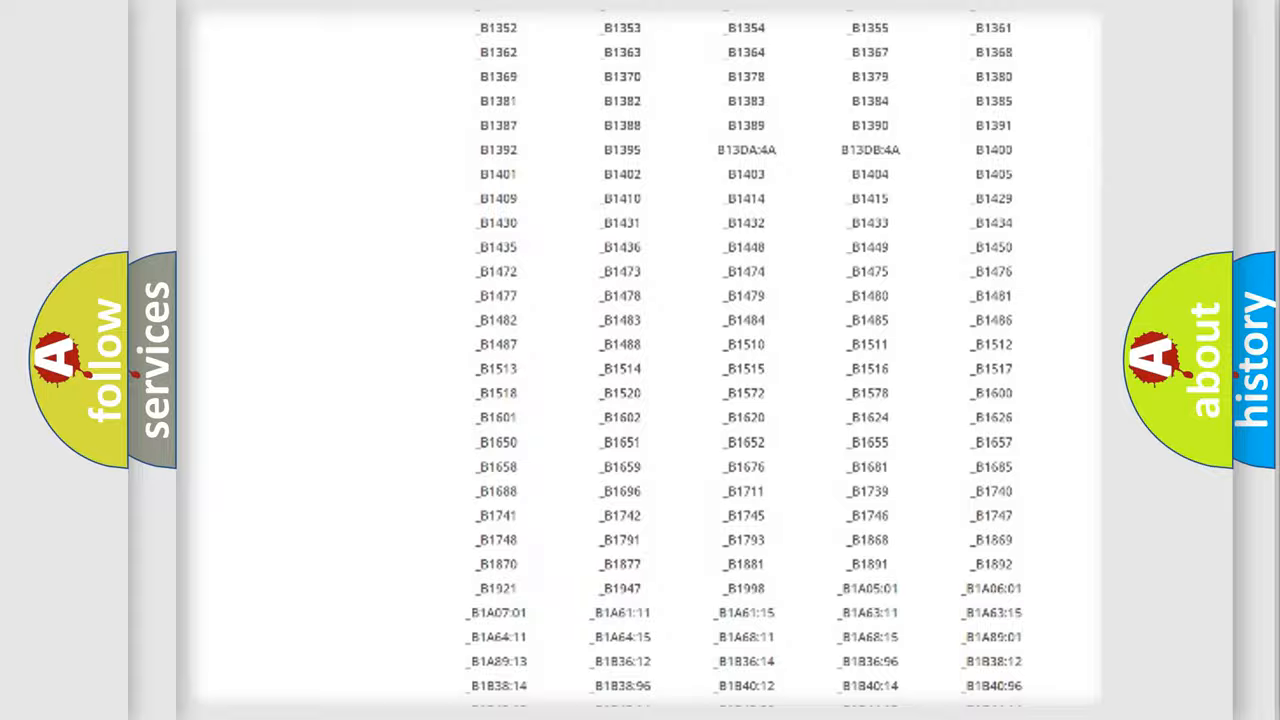